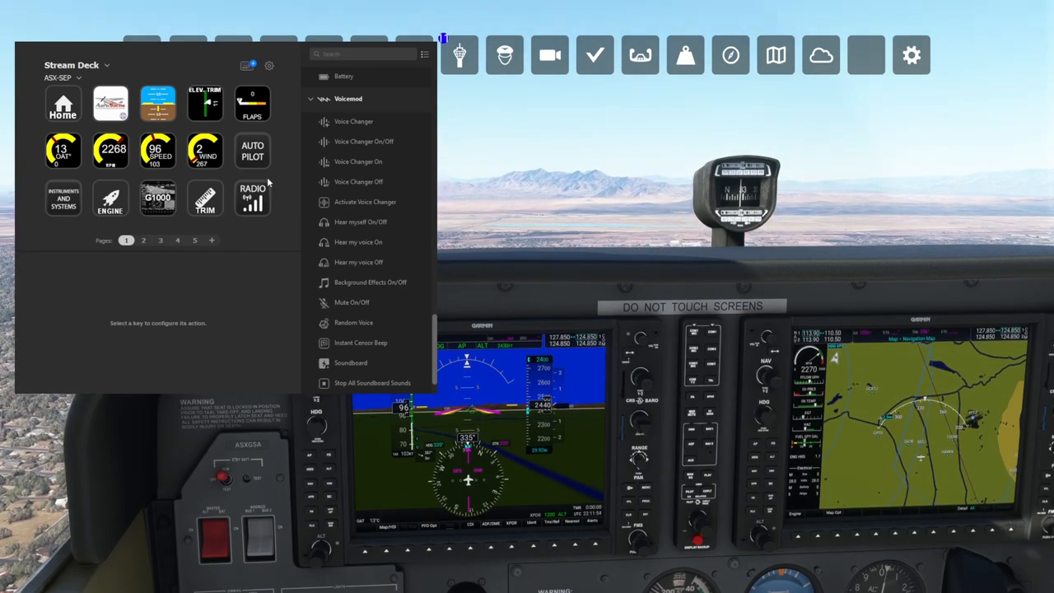
mouse_move(238, 263)
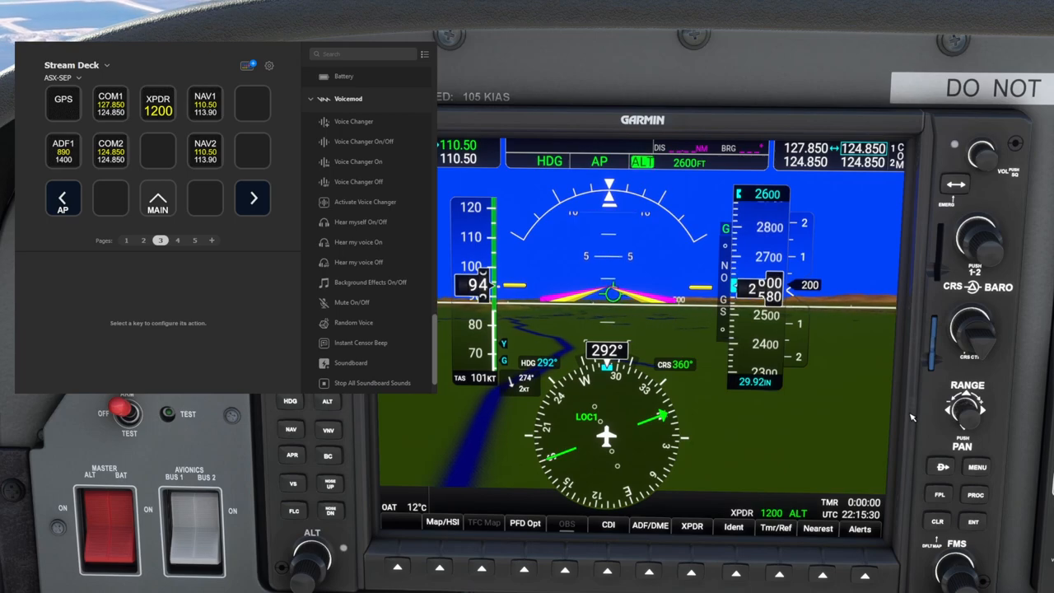
Step: Switch the ASX-SEP profile to page 3 of its key grid
click(178, 240)
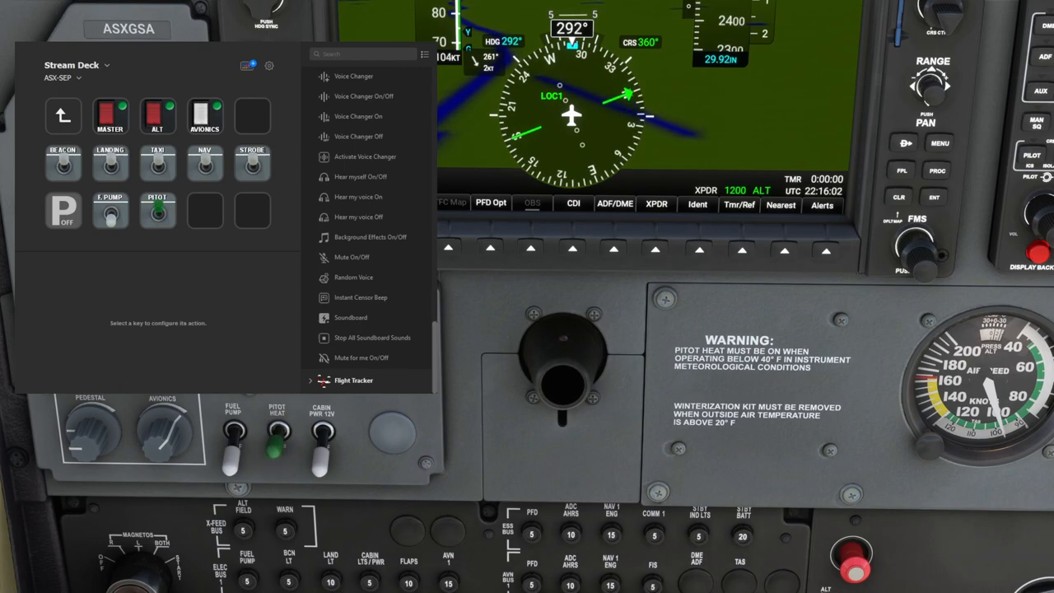
Step: Open the Instruments and Systems folder to show the MASTER, ALT, AVIONICS, lights, fuel pump and pitot heat keys
click(276, 432)
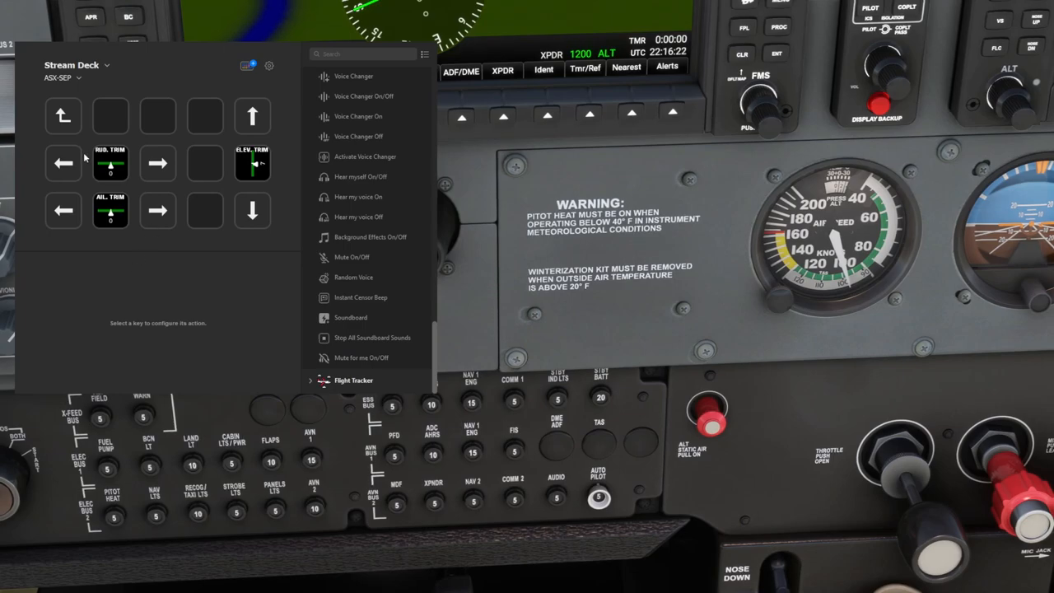
mouse_move(245, 167)
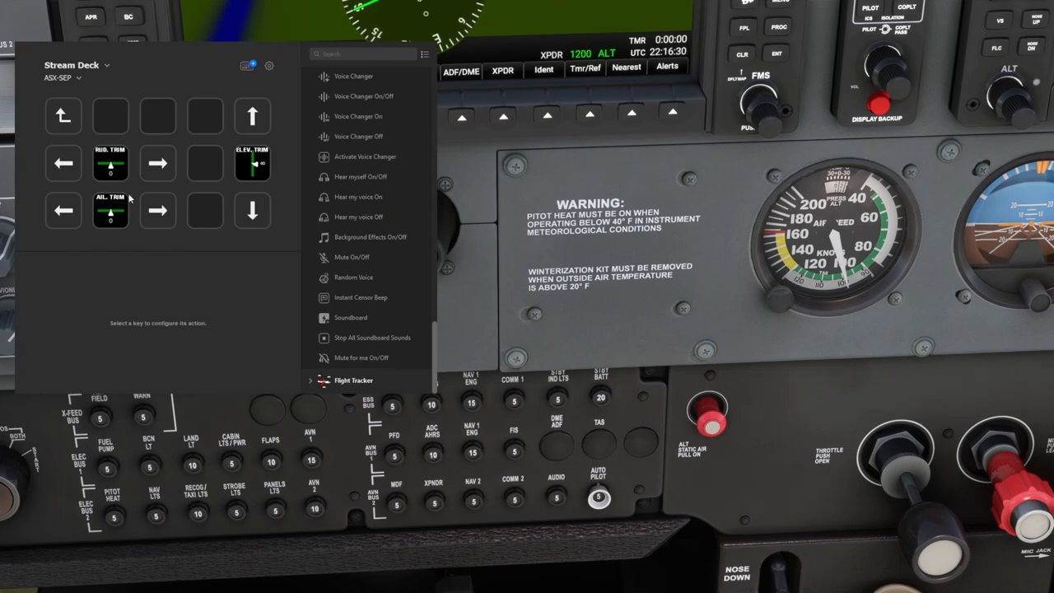
Step: Select the RUD. TRIM key to show its Generic Gauge settings with RUDDER_TRIM_PCT
click(110, 163)
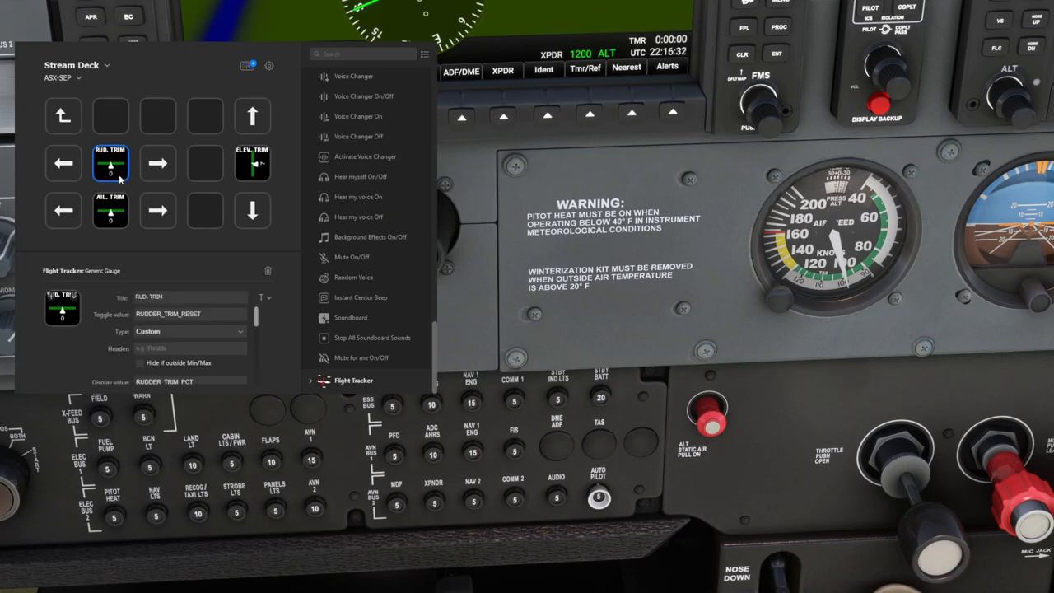
mouse_move(148, 237)
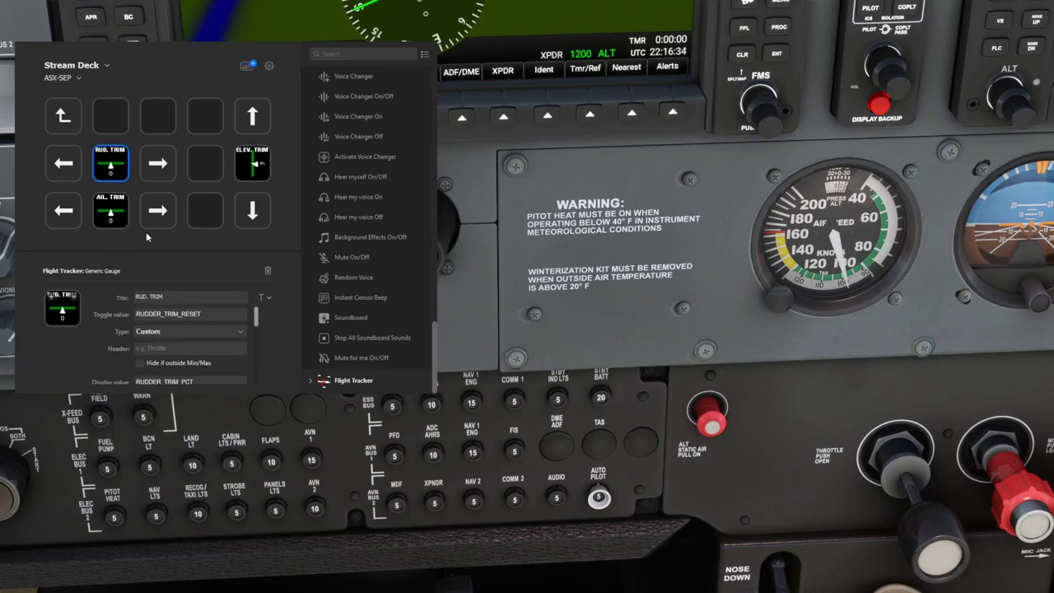
mouse_move(265, 171)
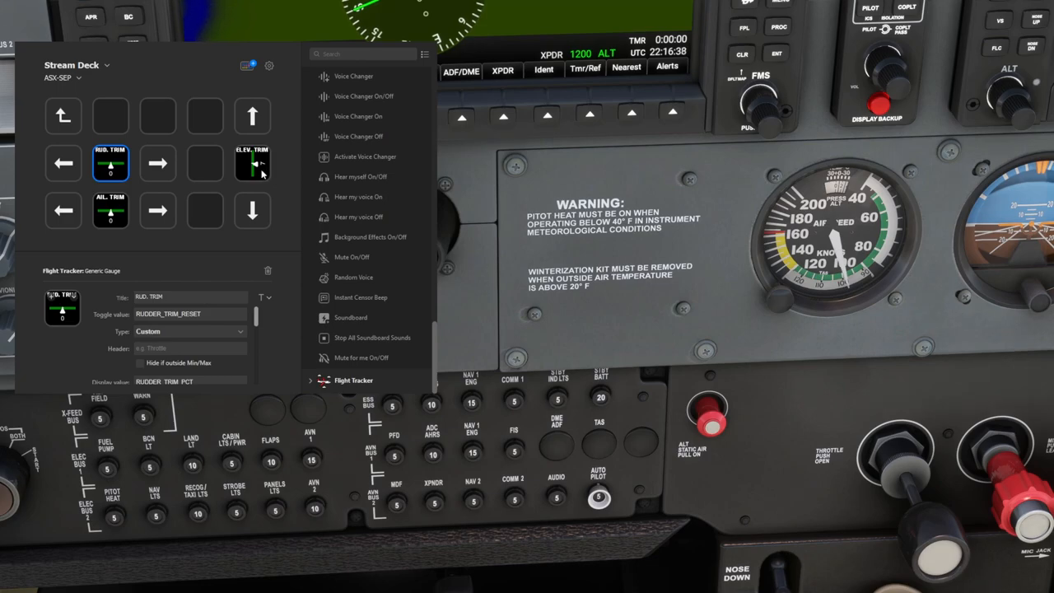
mouse_move(183, 252)
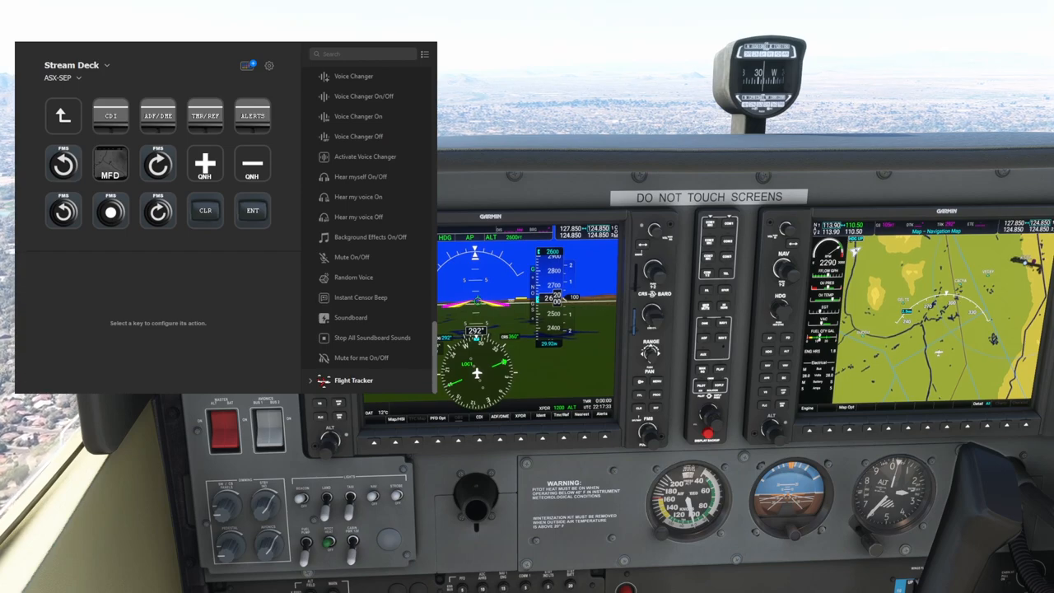
mouse_move(568, 462)
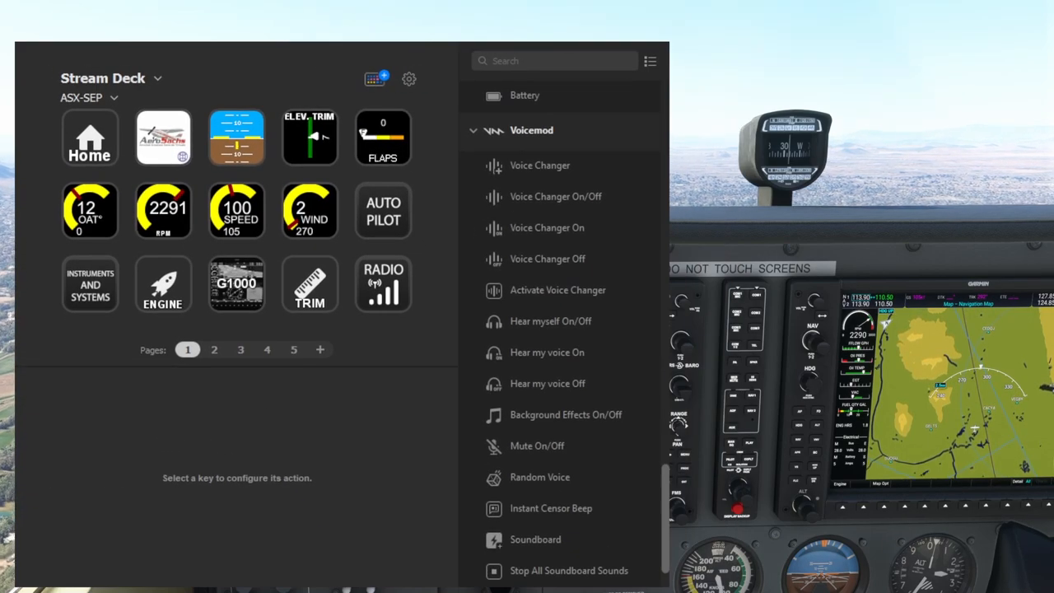
click(236, 283)
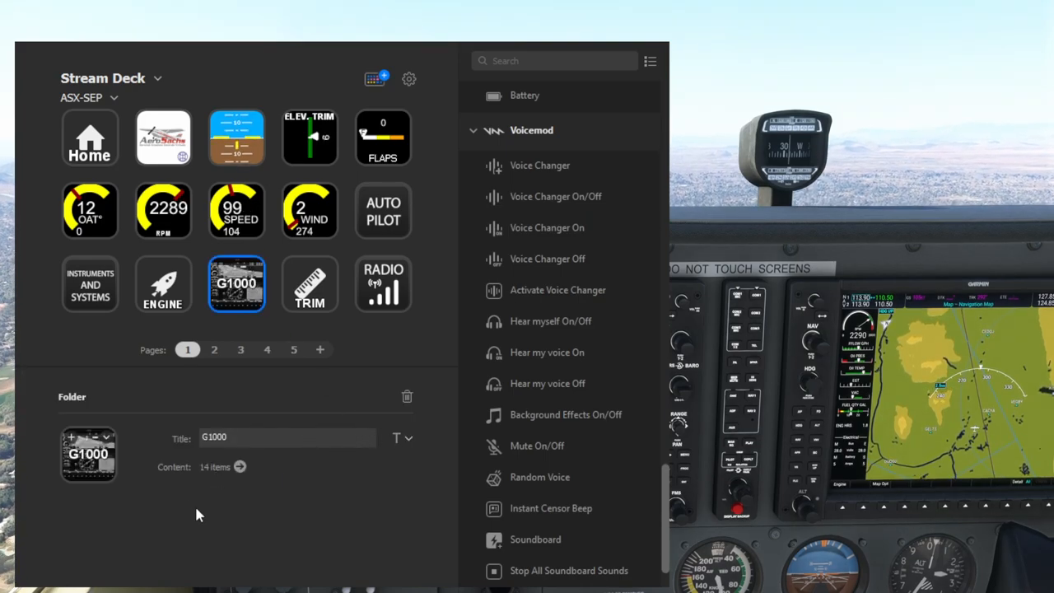
scroll(down, 3)
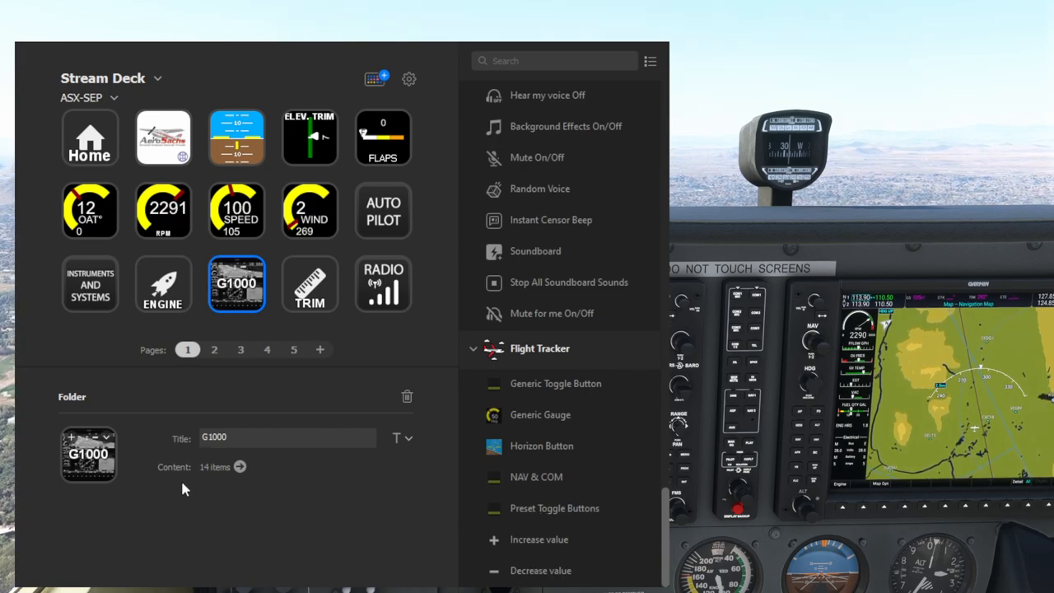
click(240, 349)
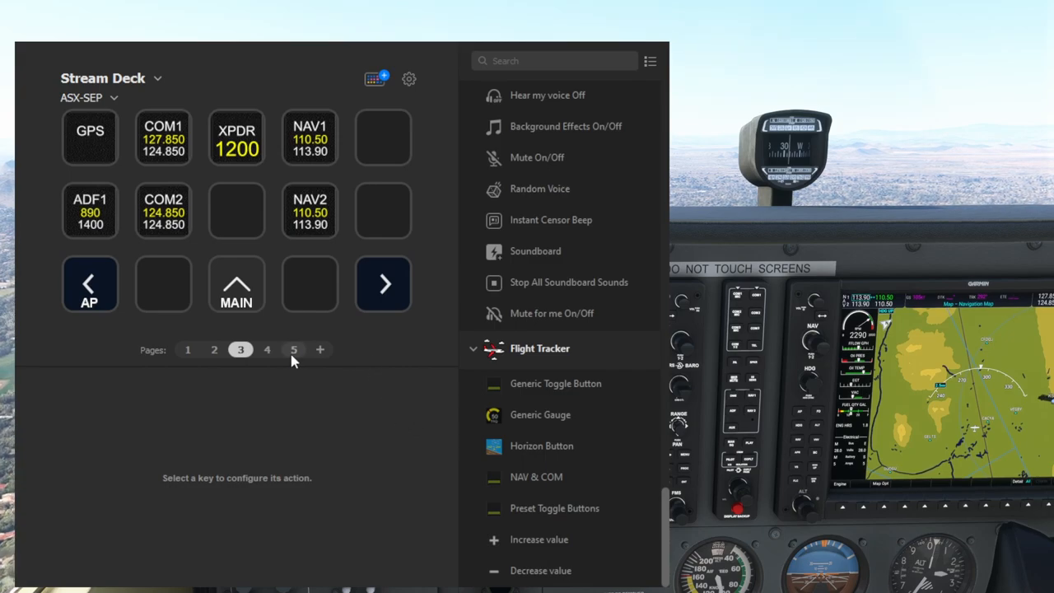
click(267, 349)
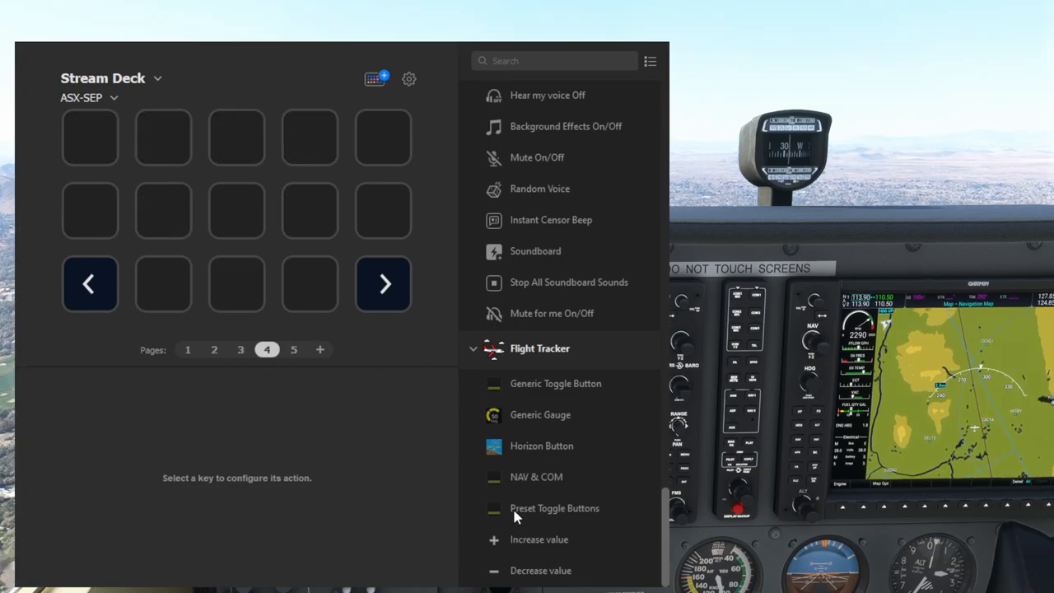
click(91, 137)
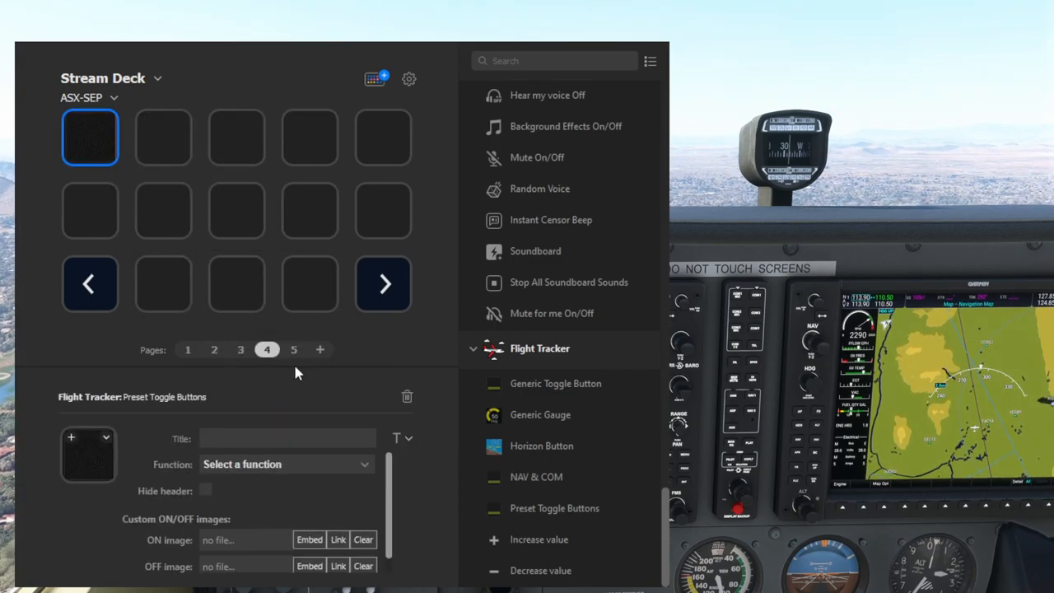
mouse_move(354, 486)
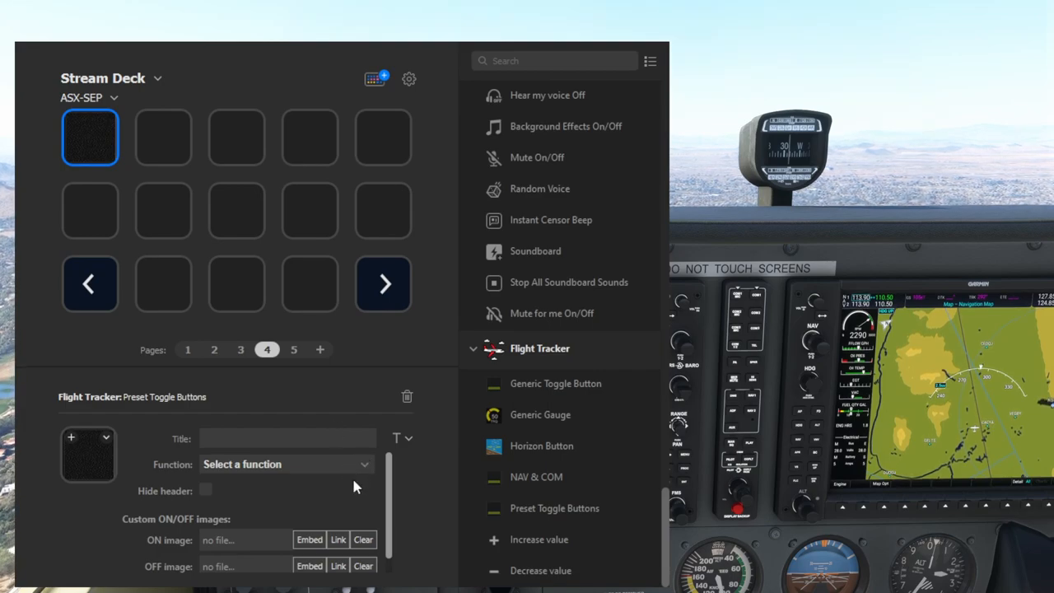
mouse_move(345, 542)
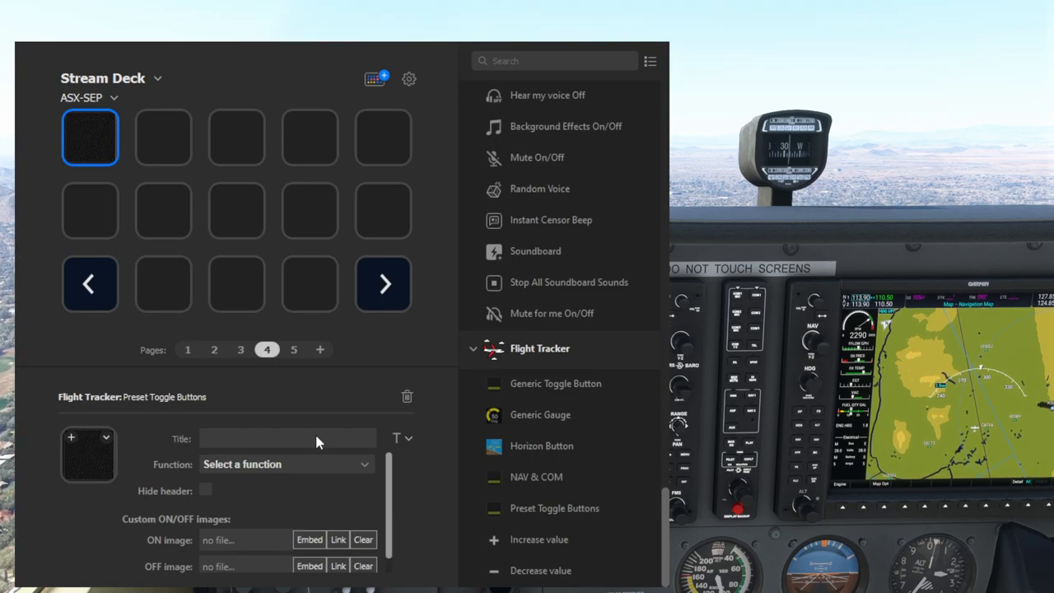
mouse_move(370, 492)
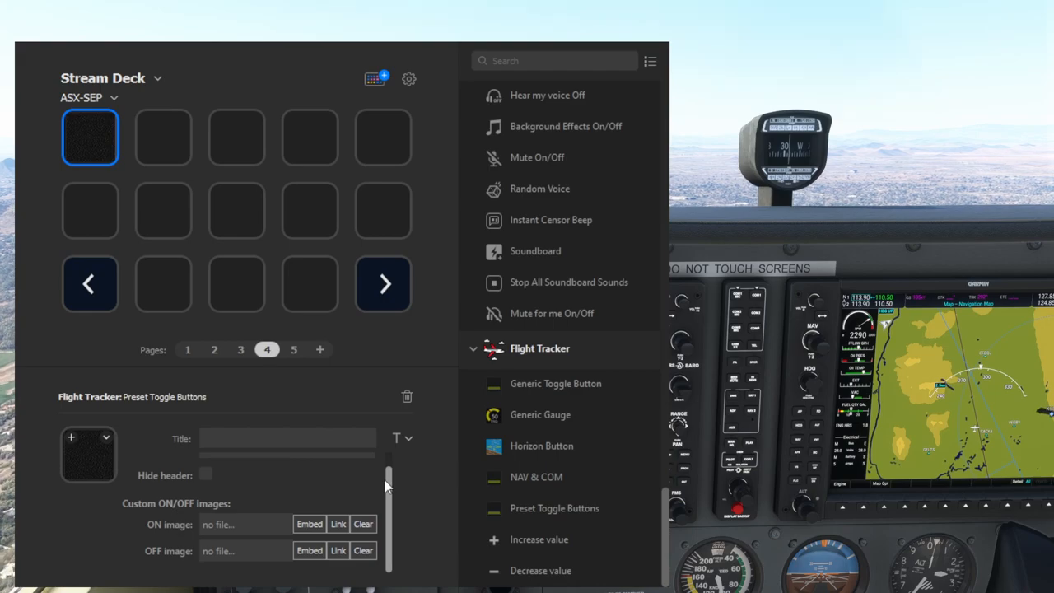
mouse_move(253, 426)
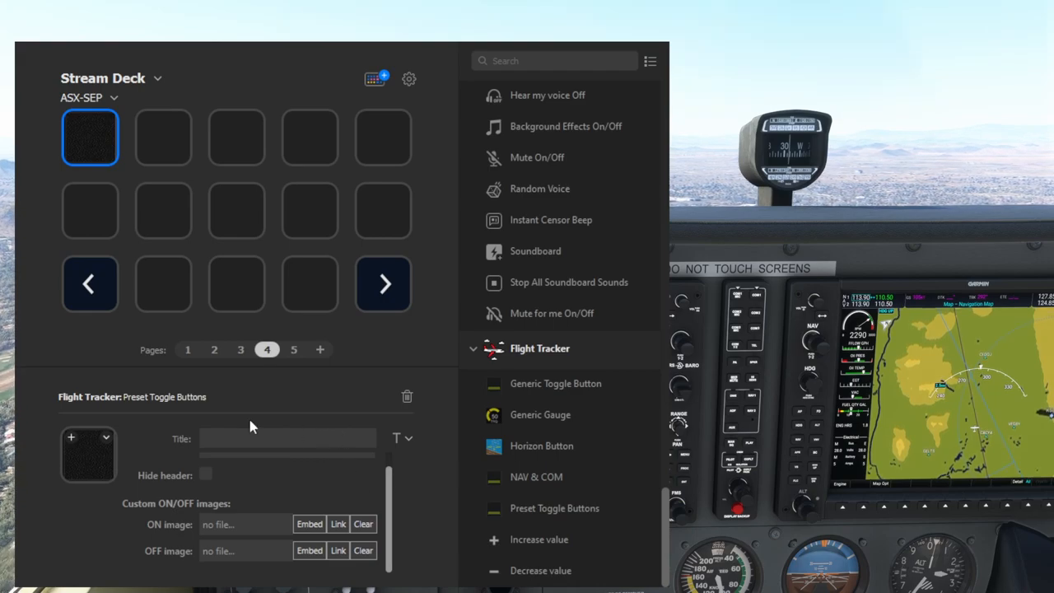
click(187, 350)
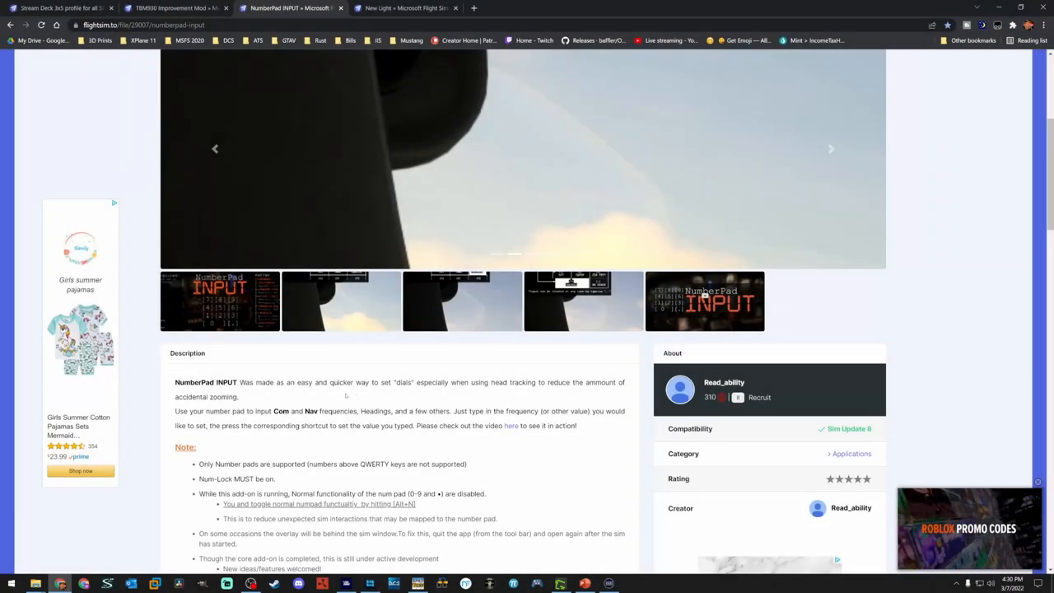
click(830, 149)
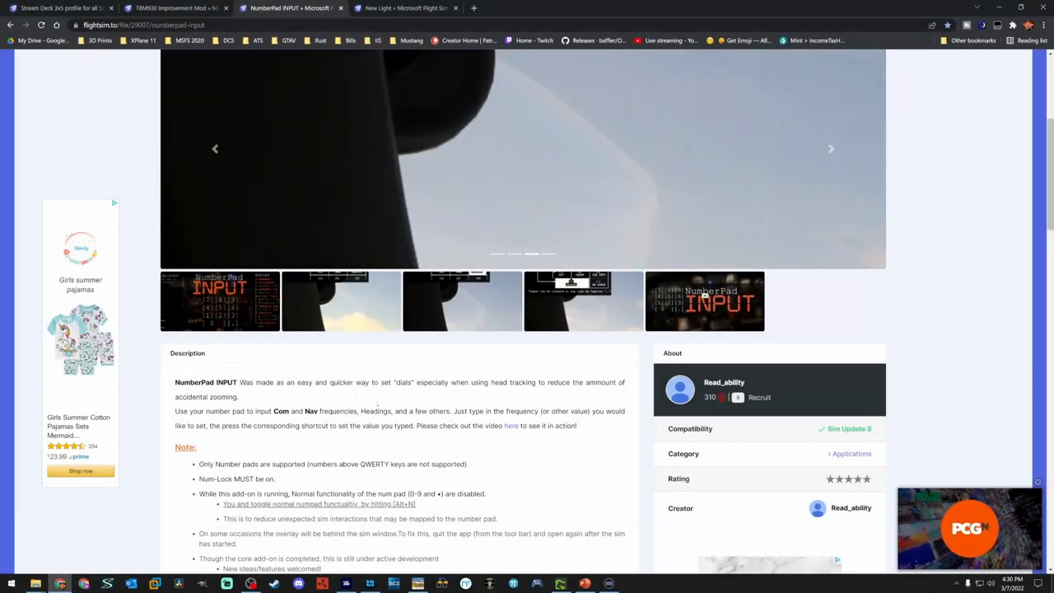
scroll(down, 3)
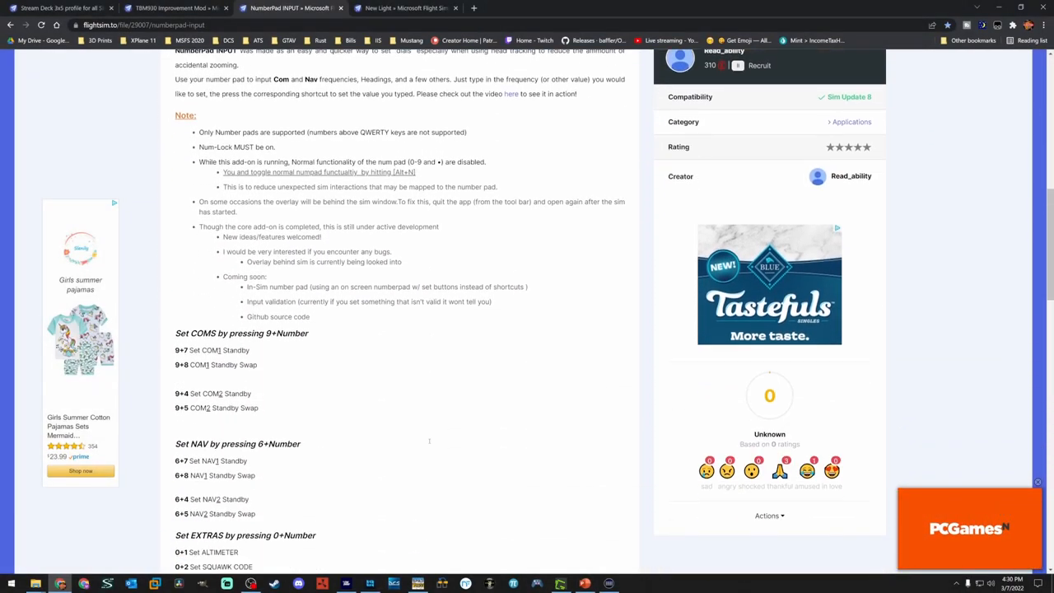
scroll(down, 3)
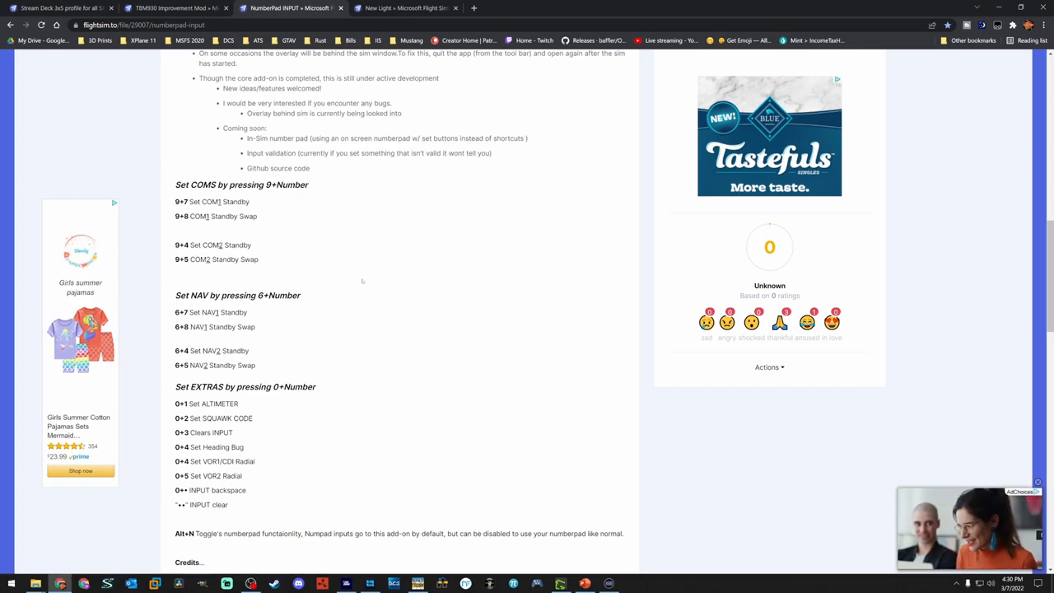
scroll(up, 3)
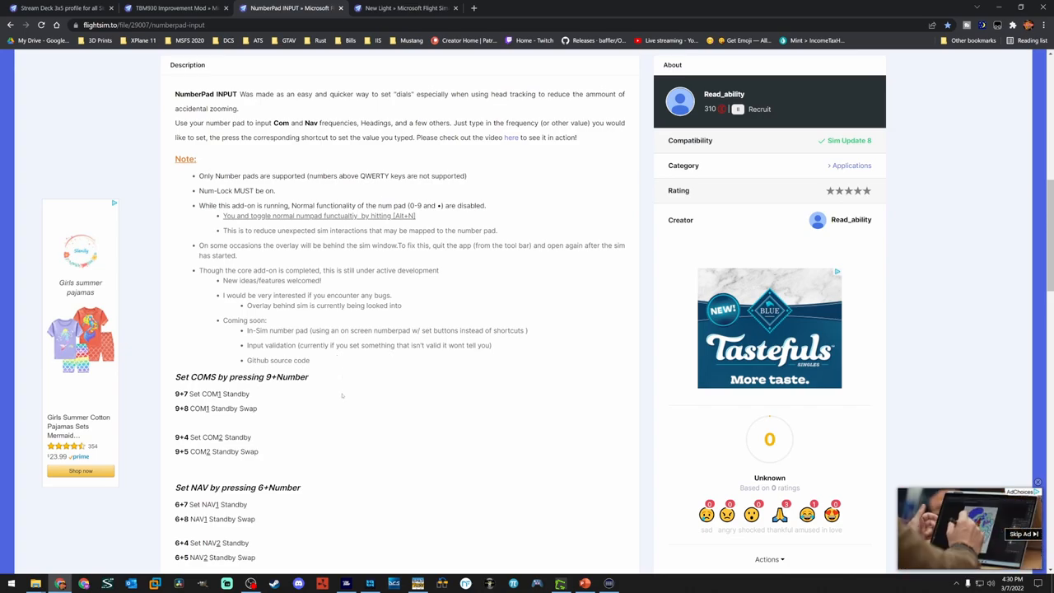
scroll(down, 3)
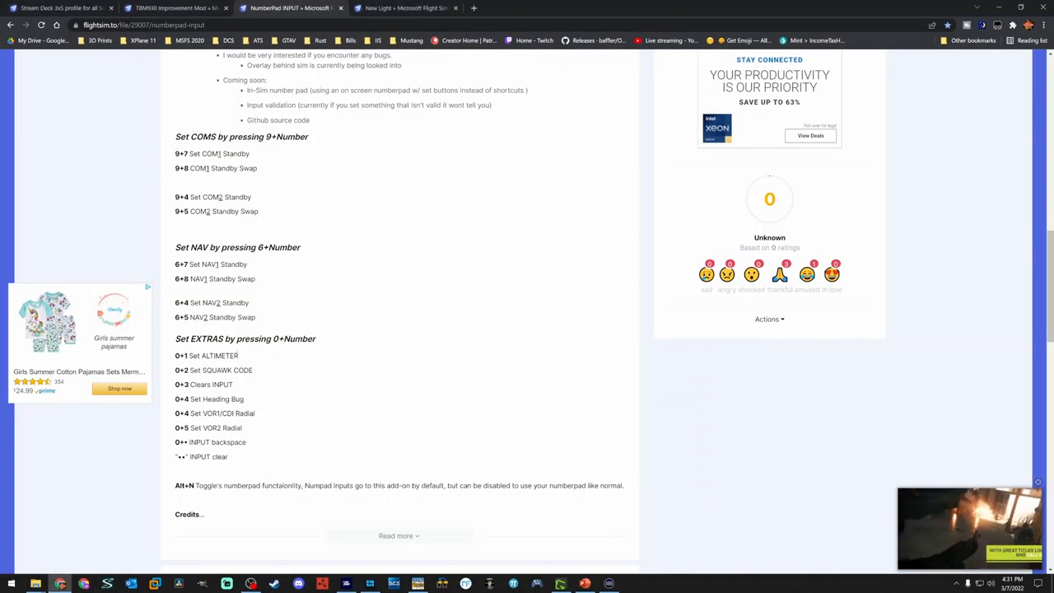
double_click(205, 355)
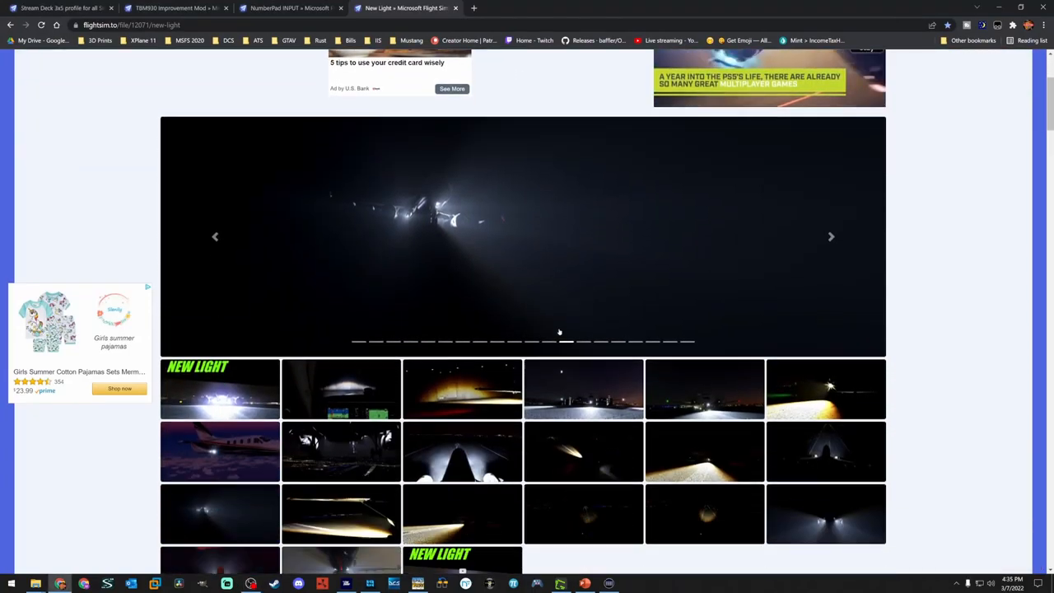
scroll(down, 3)
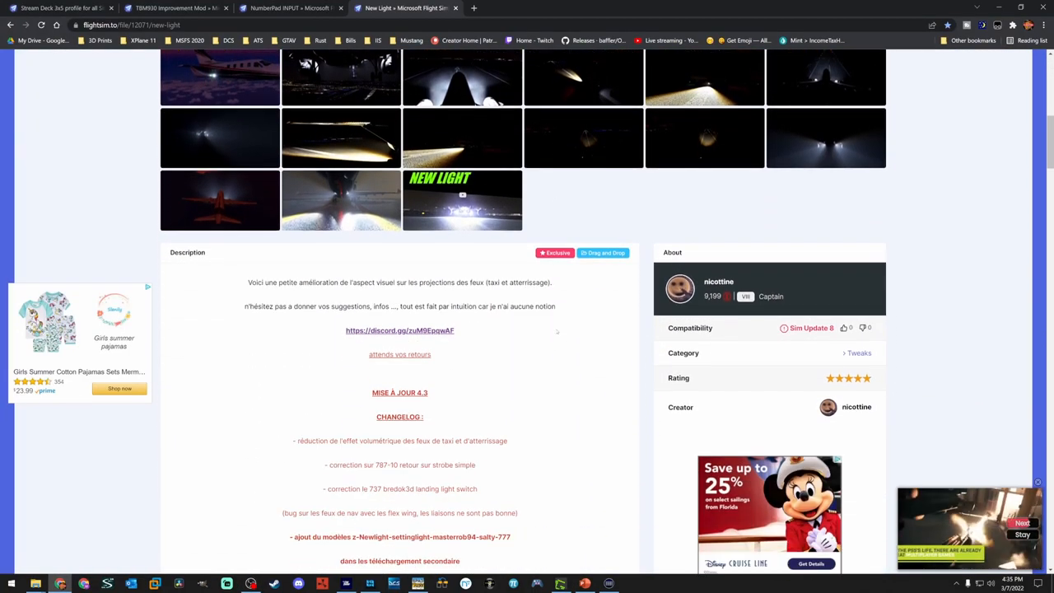
scroll(up, 3)
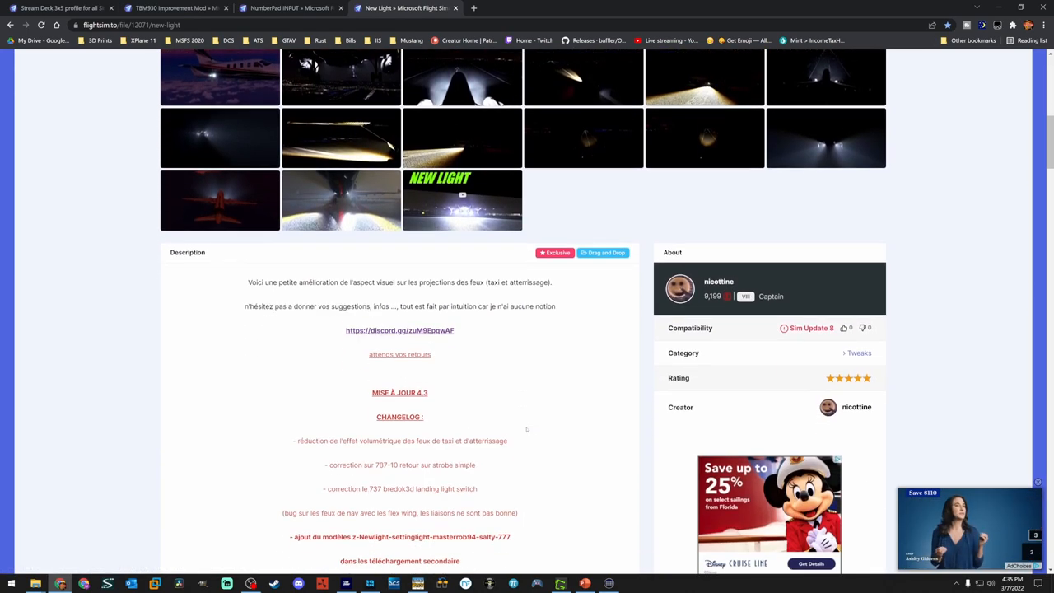
scroll(down, 3)
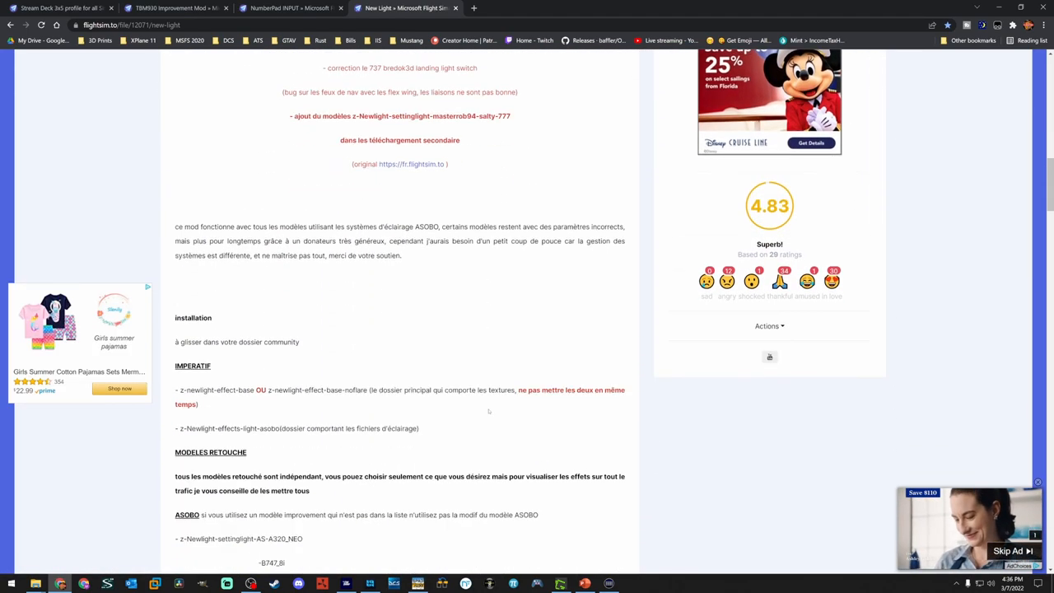
scroll(down, 3)
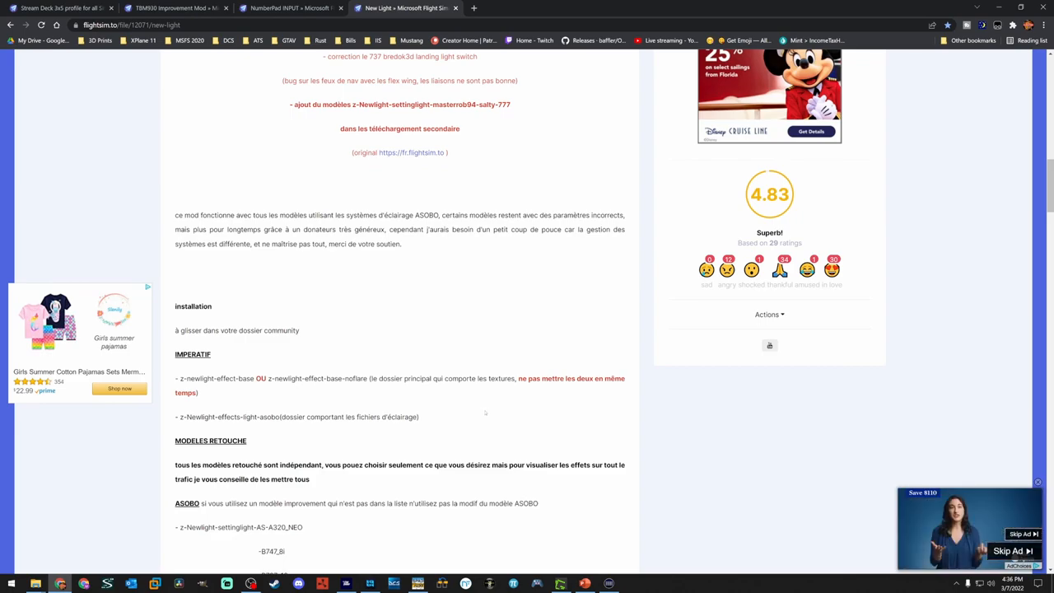
scroll(down, 3)
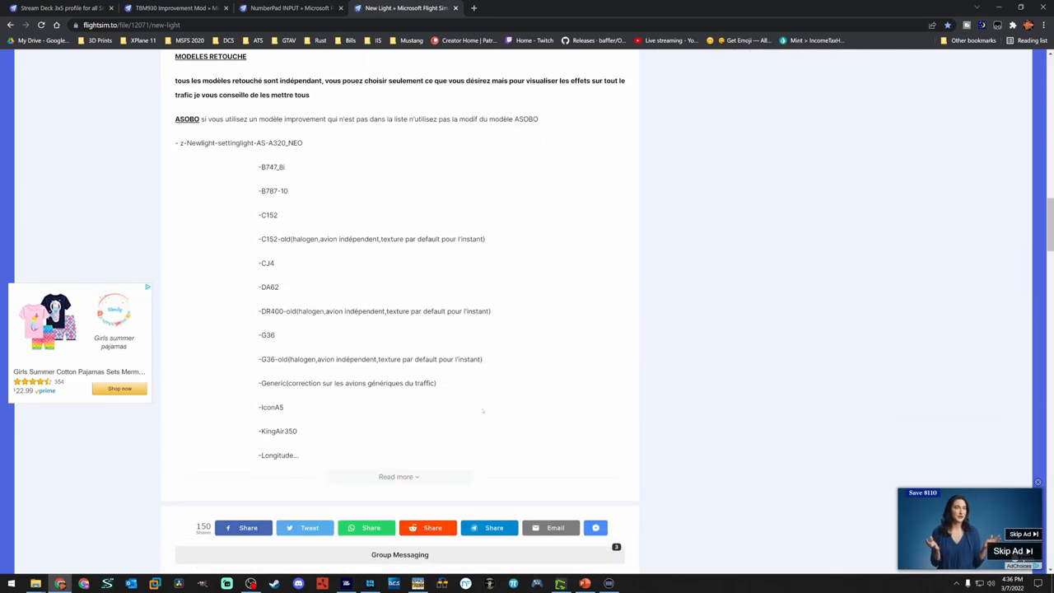
click(399, 477)
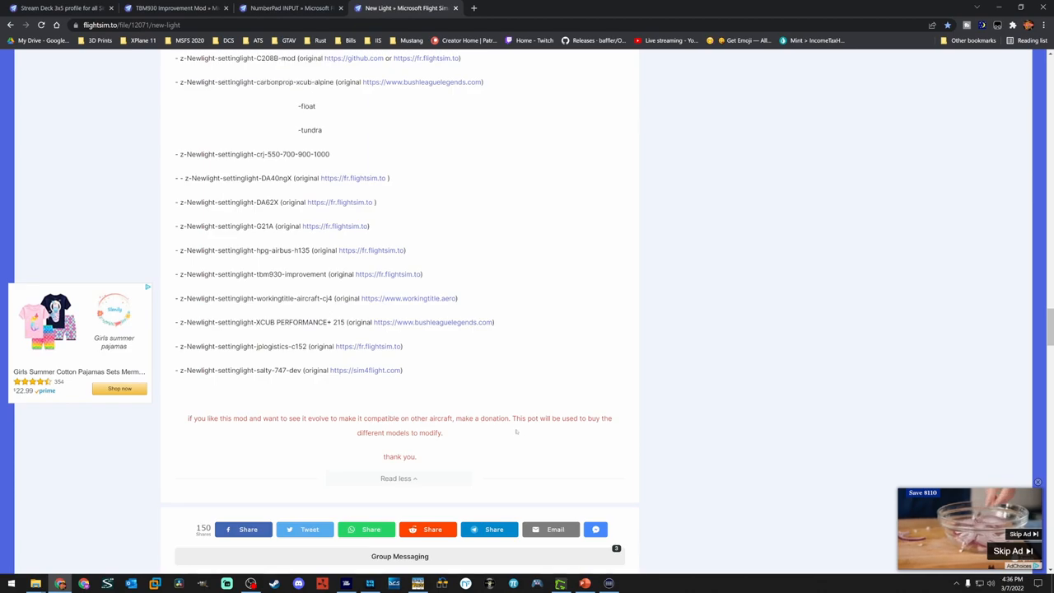
scroll(up, 3)
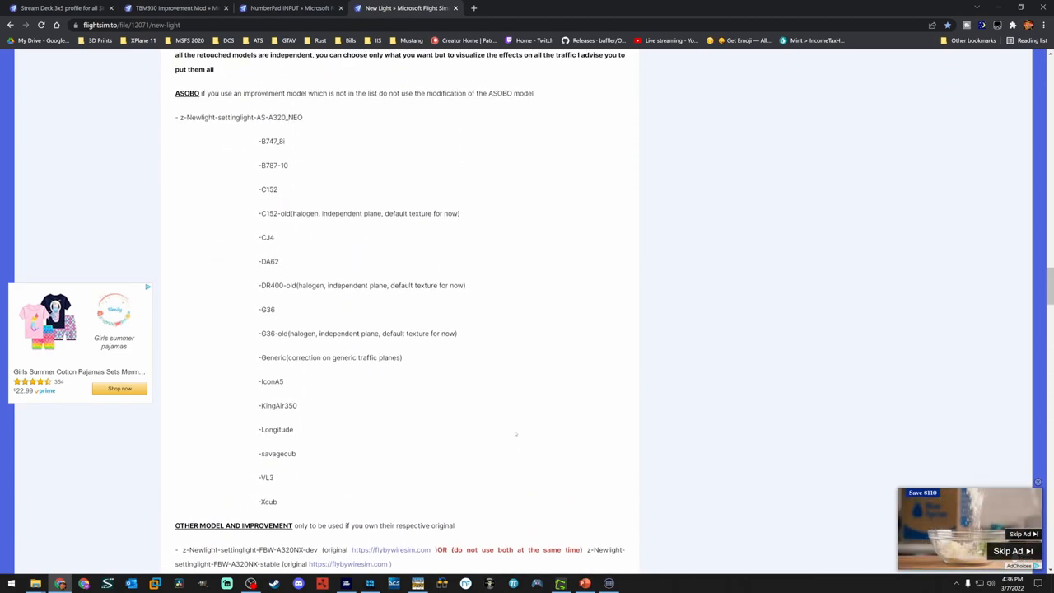
scroll(up, 3)
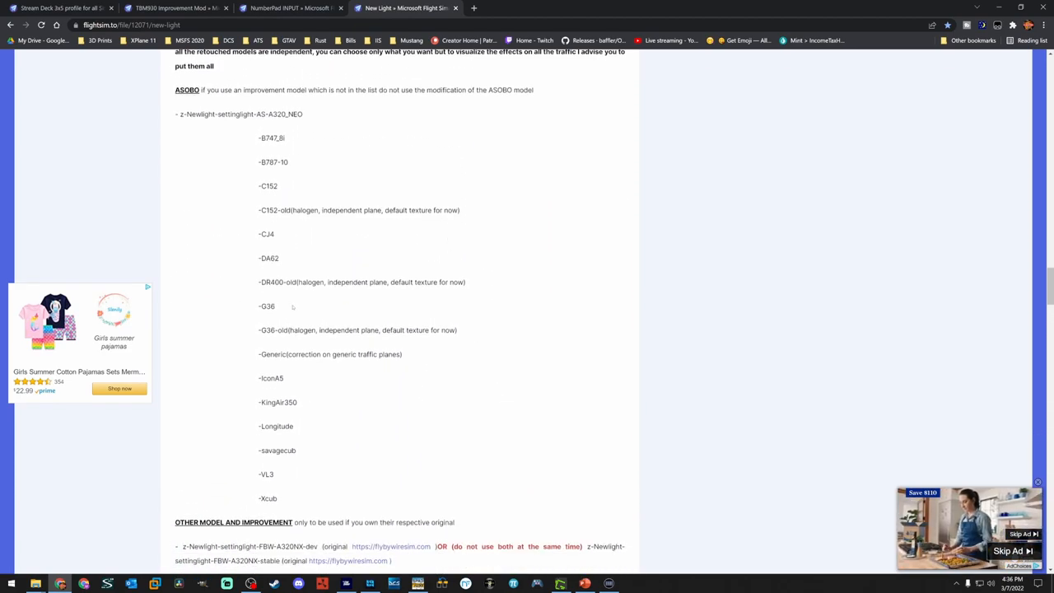
scroll(down, 3)
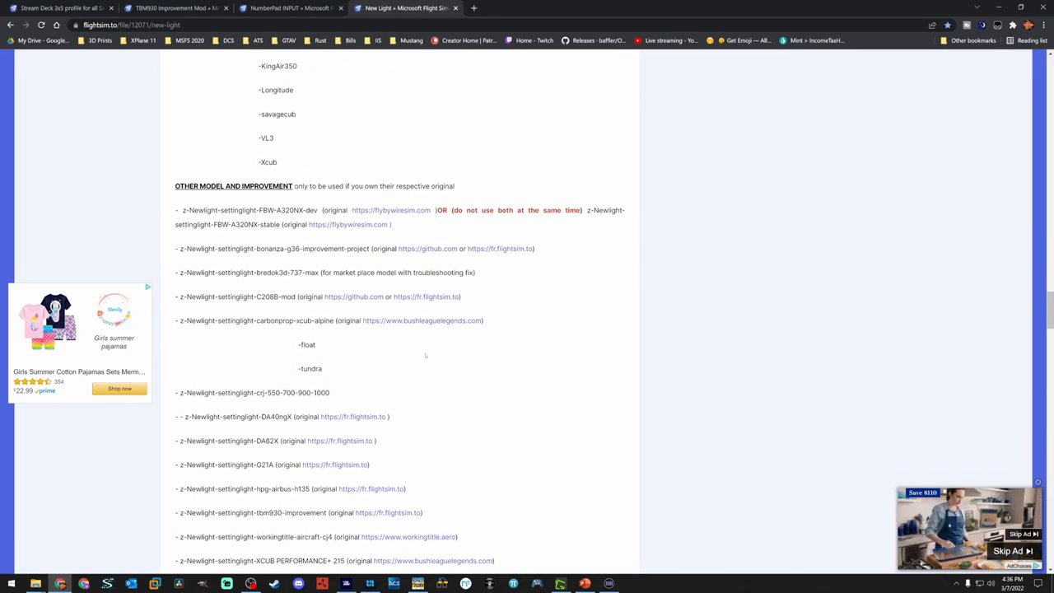
scroll(down, 3)
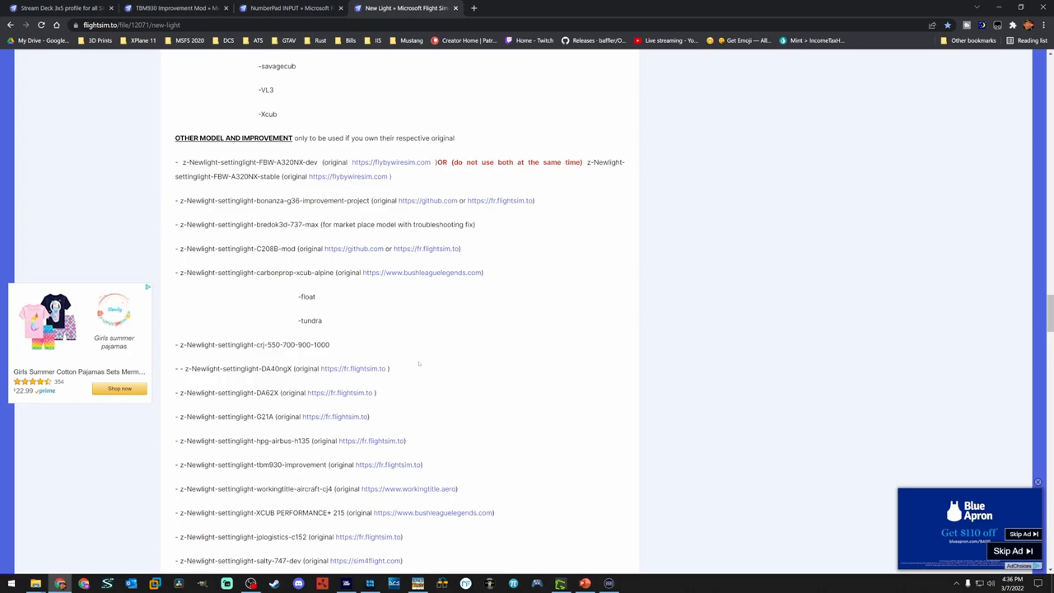
scroll(up, 3)
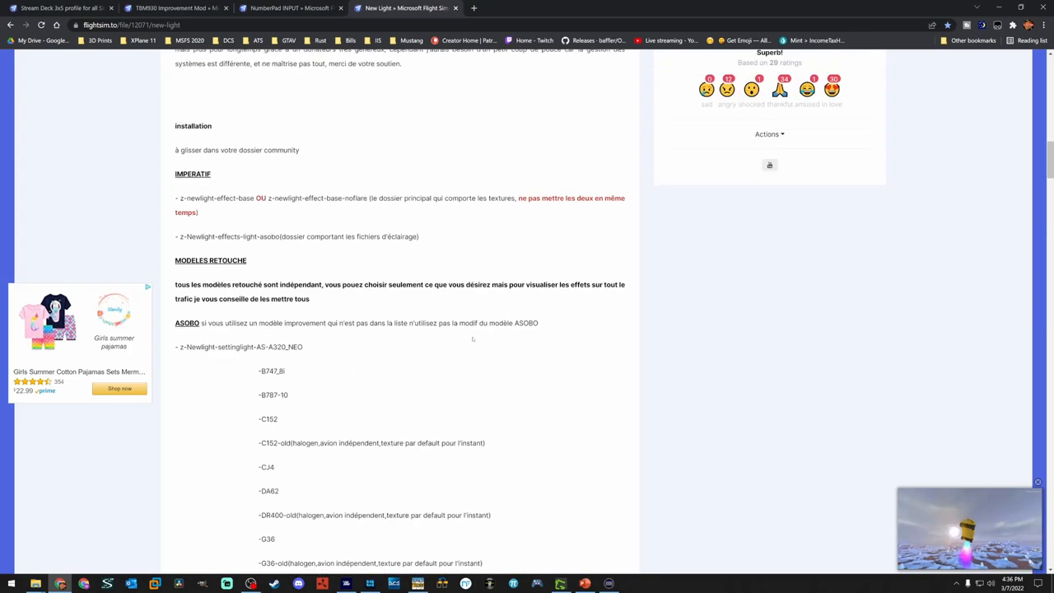
scroll(up, 3)
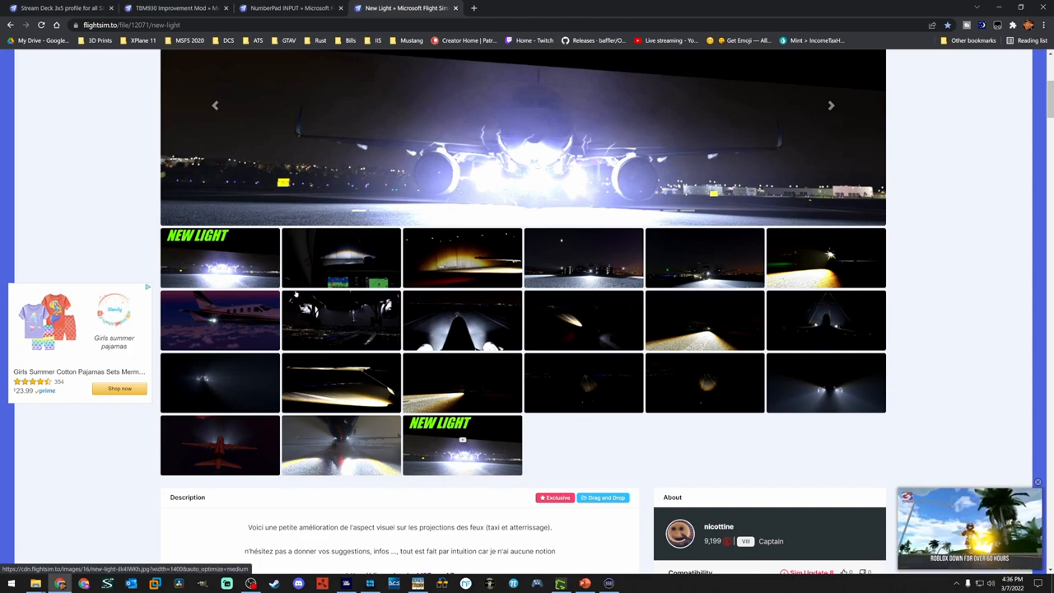
Step: Advance the New Light gallery through five night screenshots to the bright landing light shot
click(831, 106)
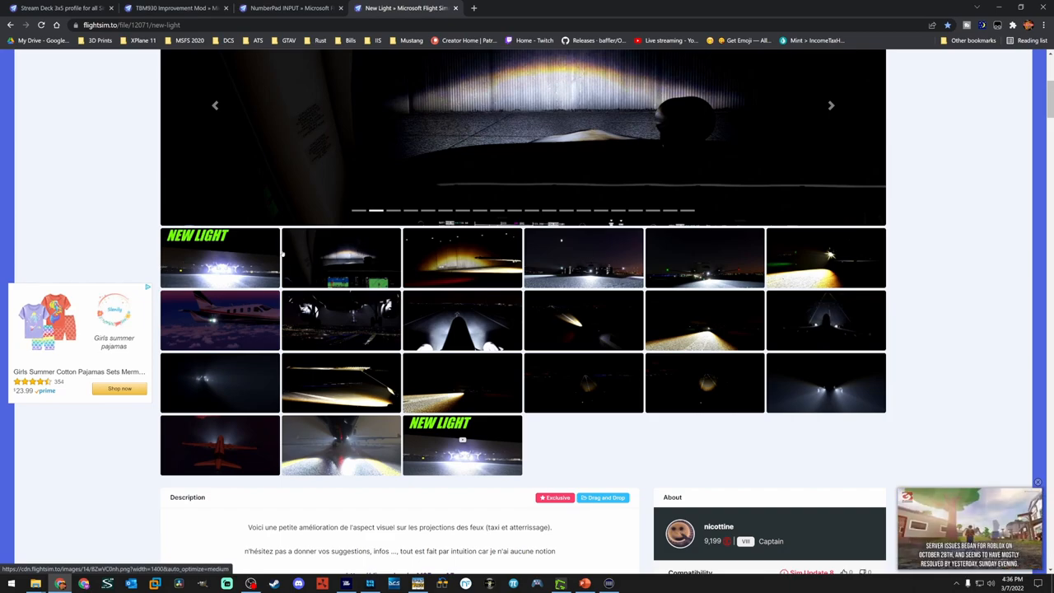
click(831, 105)
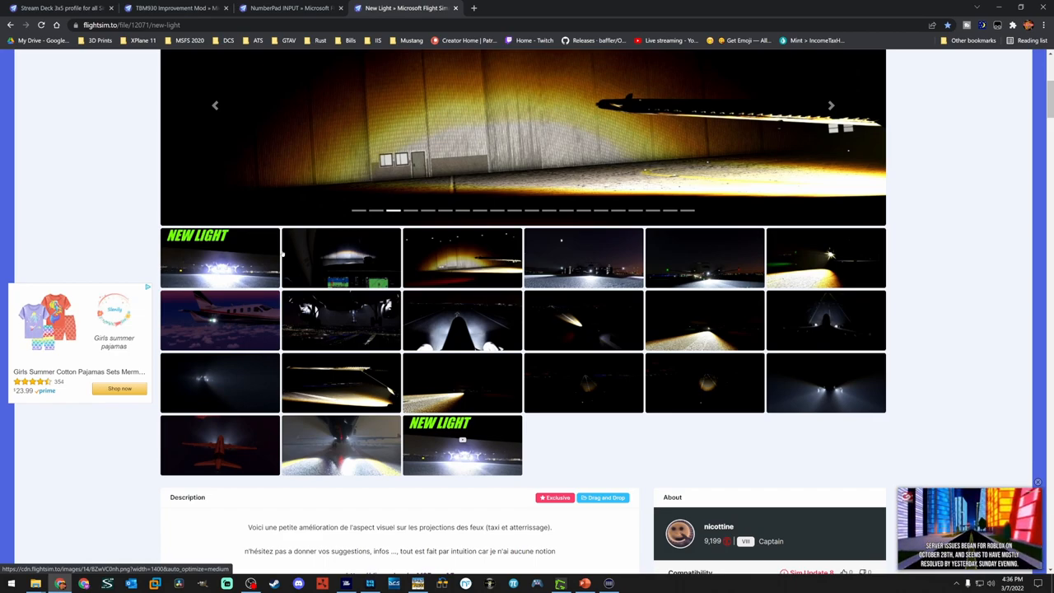
click(831, 105)
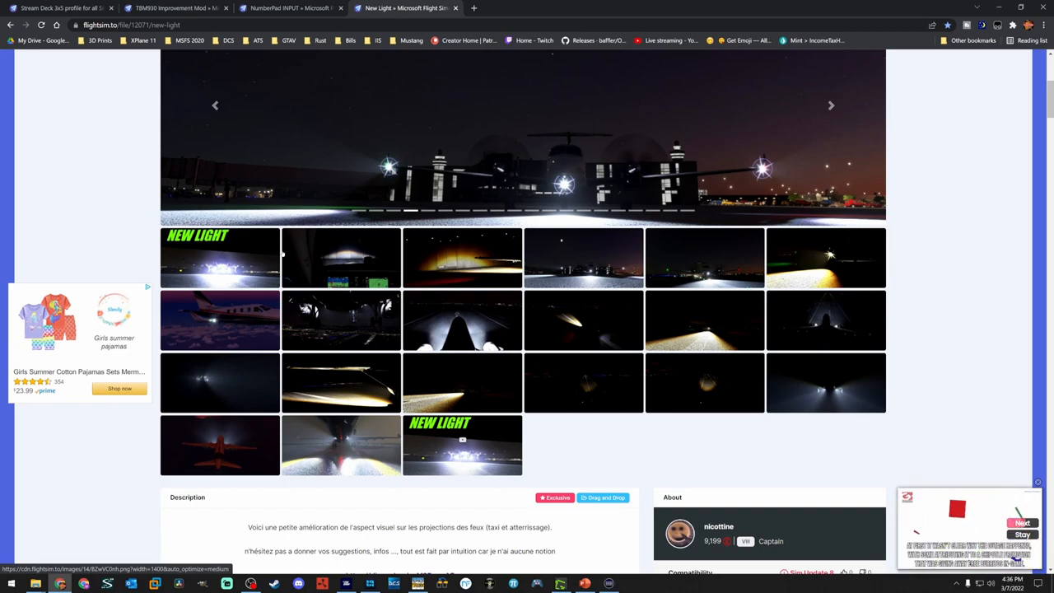
click(831, 105)
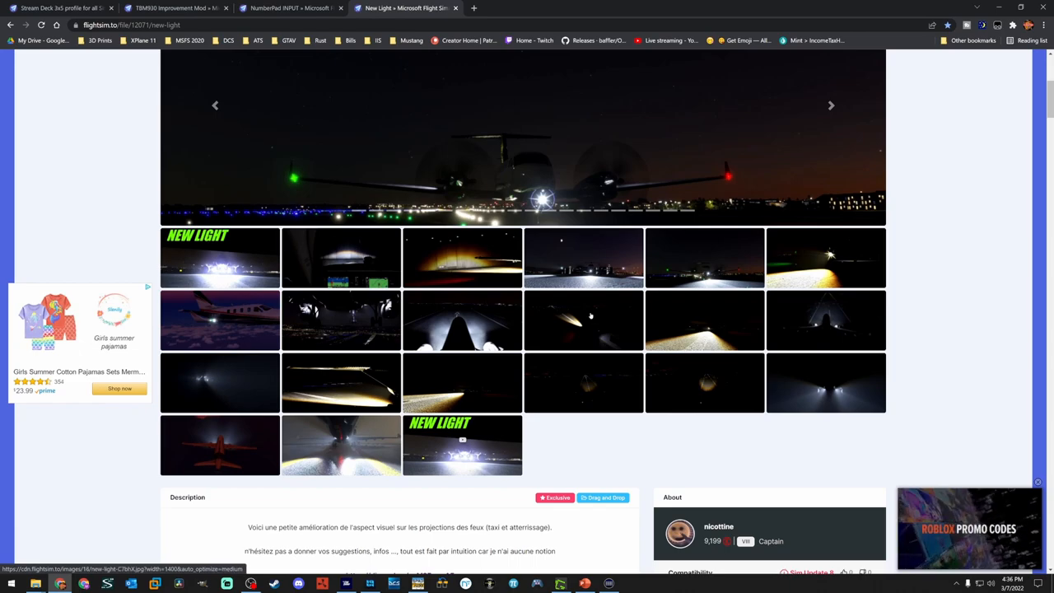
scroll(up, 3)
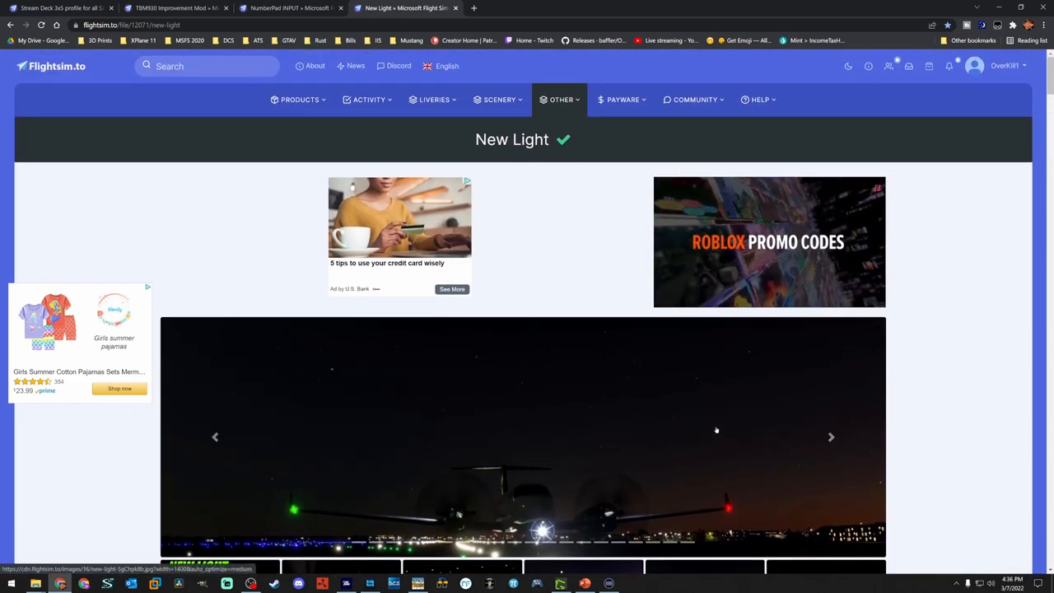
scroll(down, 3)
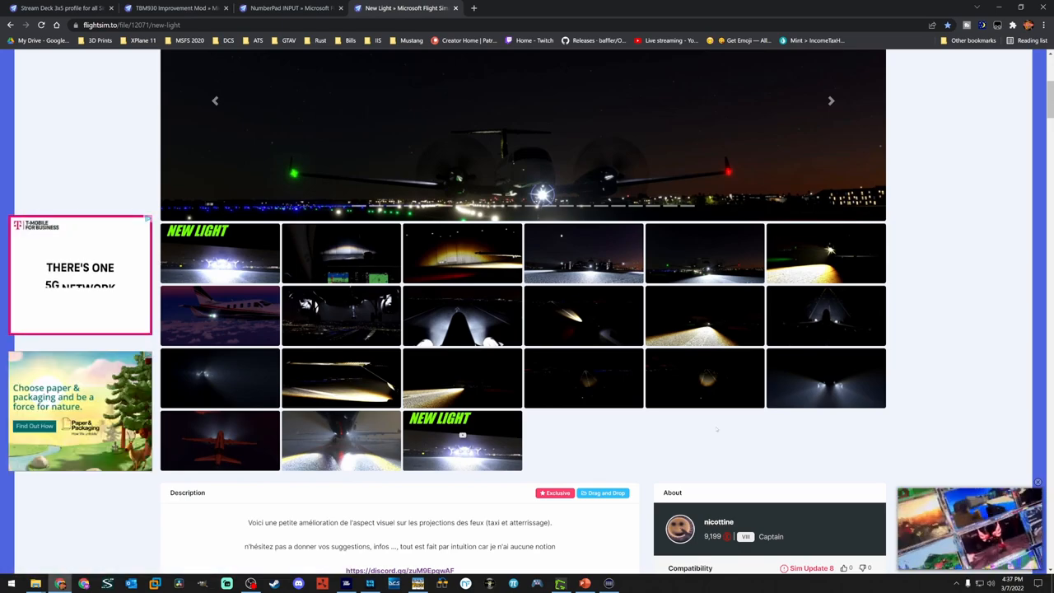
click(831, 100)
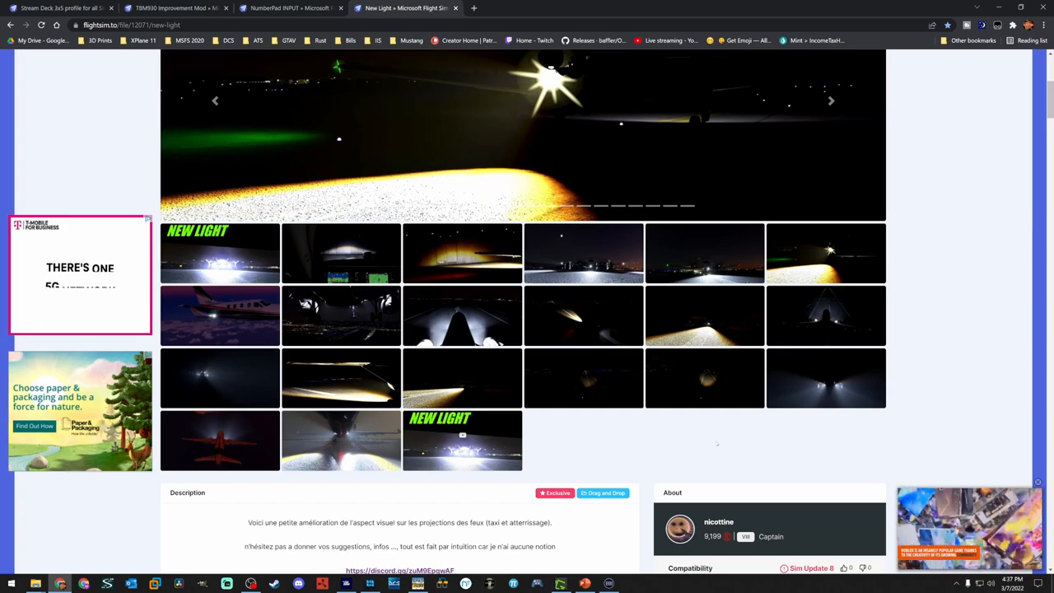
scroll(up, 3)
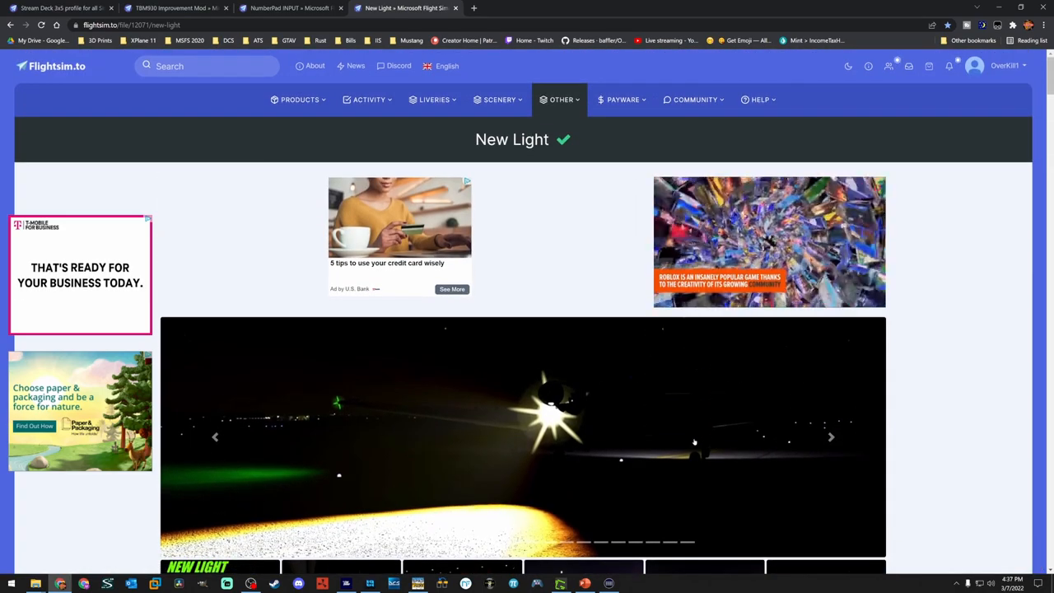